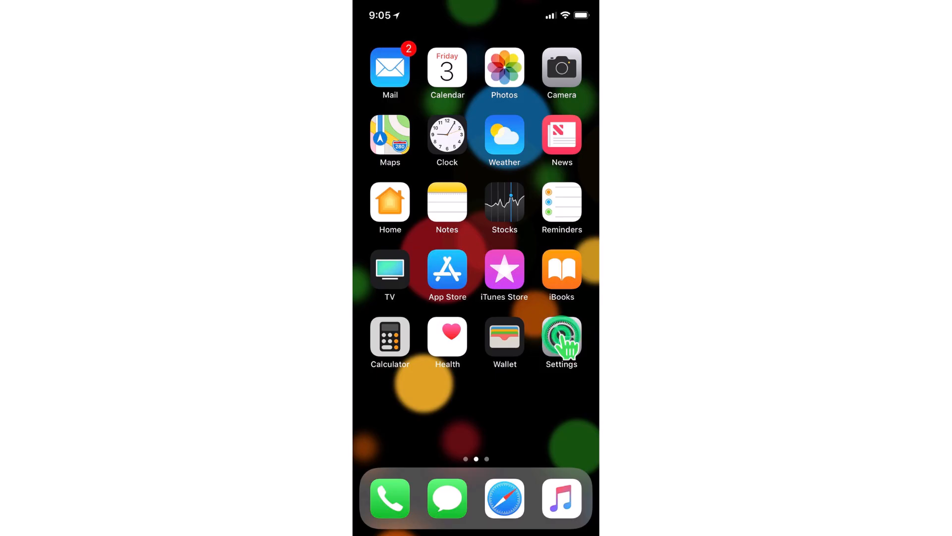
- Open Settings, view the Battery page with Battery Percentage on, then go back
{"action": "left_click", "coordinate": [560, 336]}
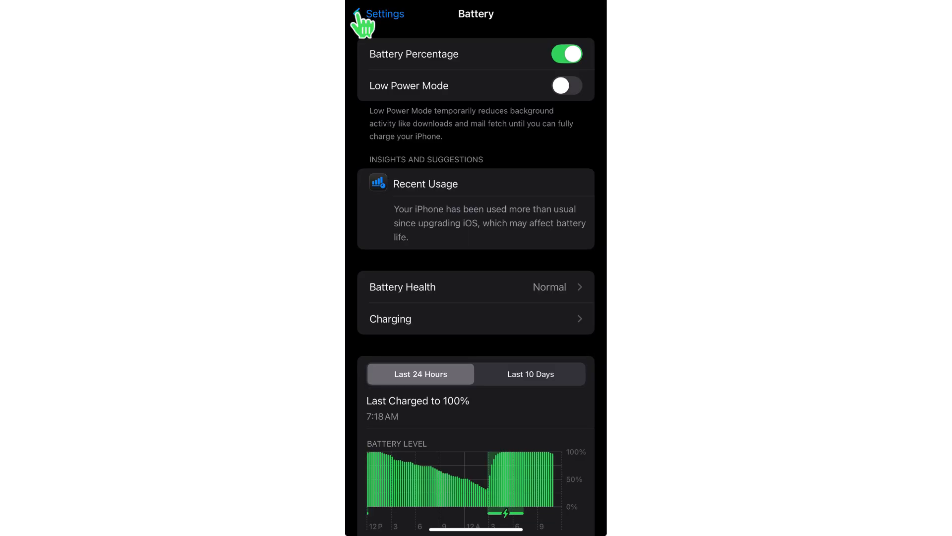
{"action": "left_click", "coordinate": [378, 14]}
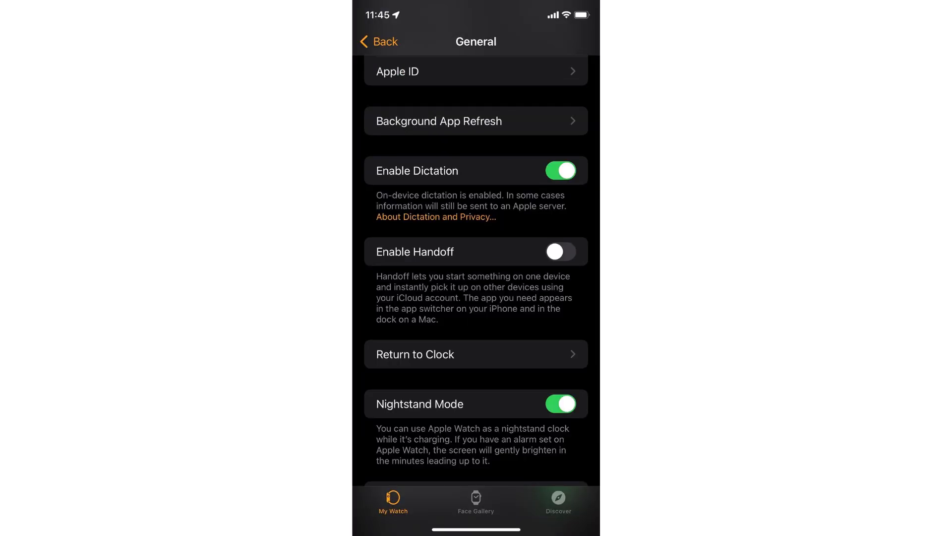
- Confirm Background App Refresh uses Wi-Fi & Cellular Data, then return to the previous page
{"action": "left_click", "coordinate": [435, 121]}
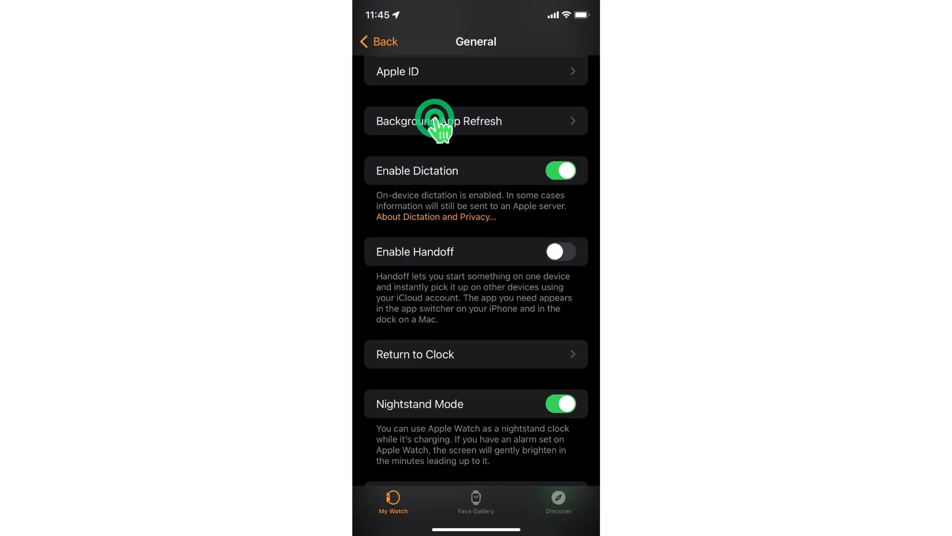
{"action": "left_click", "coordinate": [438, 121]}
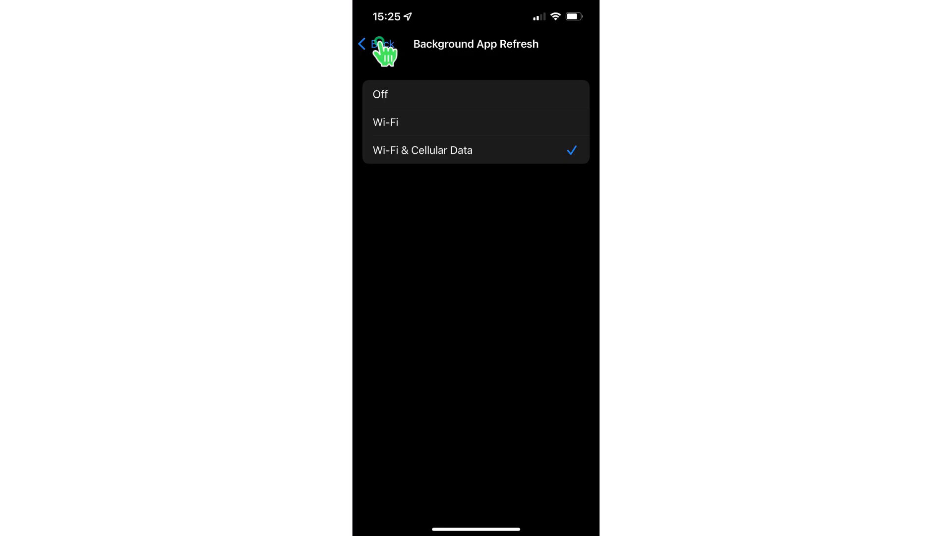
{"action": "left_click", "coordinate": [376, 44]}
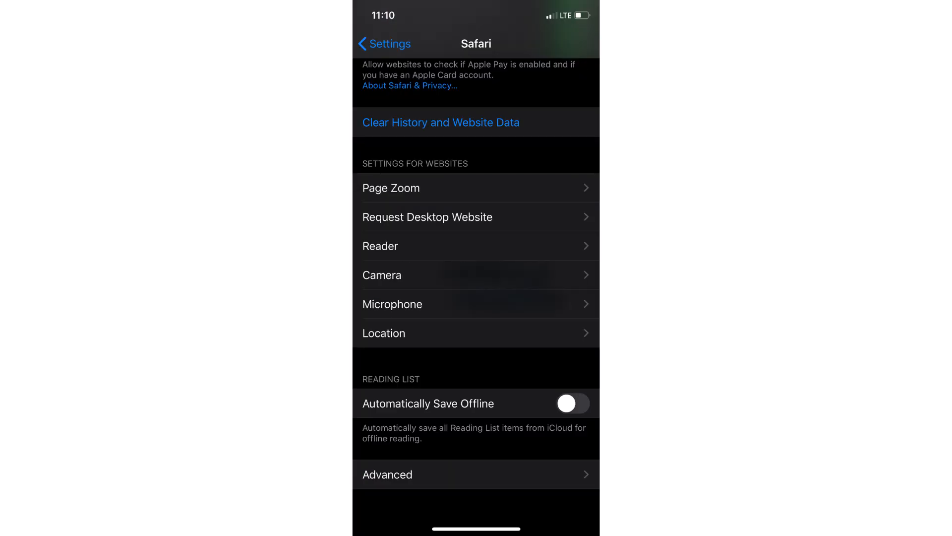
- Scroll the Safari settings page before leaving to the home screen
{"action": "scroll", "scroll_direction": "up", "scroll_amount": 3}
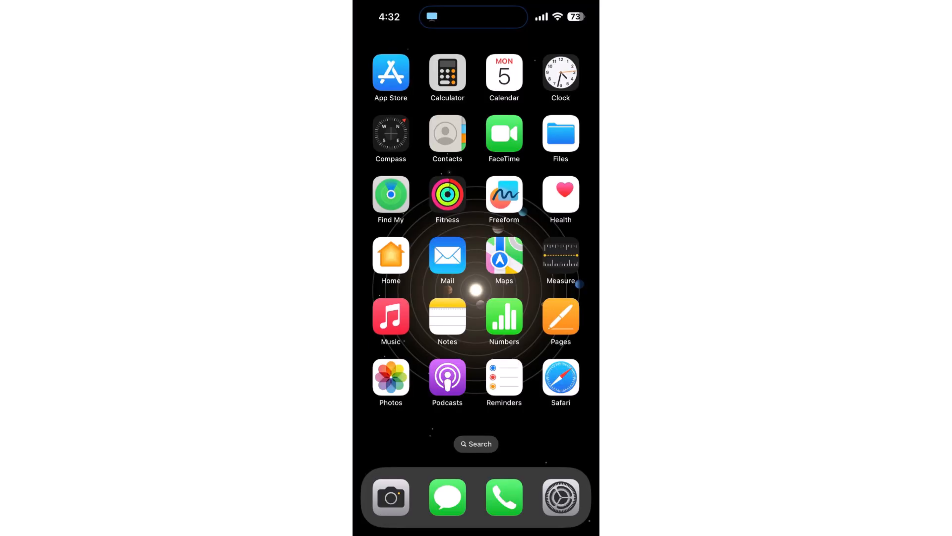
- Open Safari and start the Google Play++ installation from appsafe.club
{"action": "left_click", "coordinate": [559, 378]}
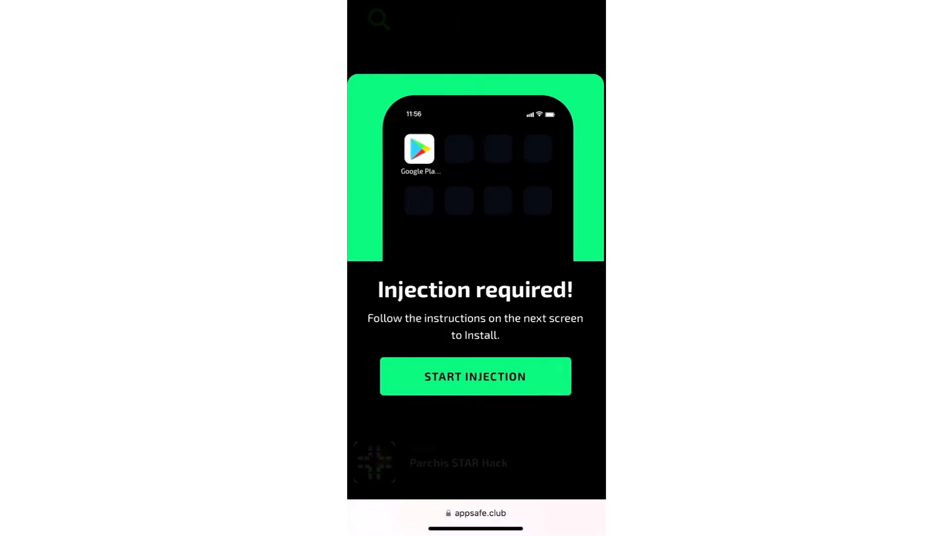
{"action": "left_click", "coordinate": [475, 376]}
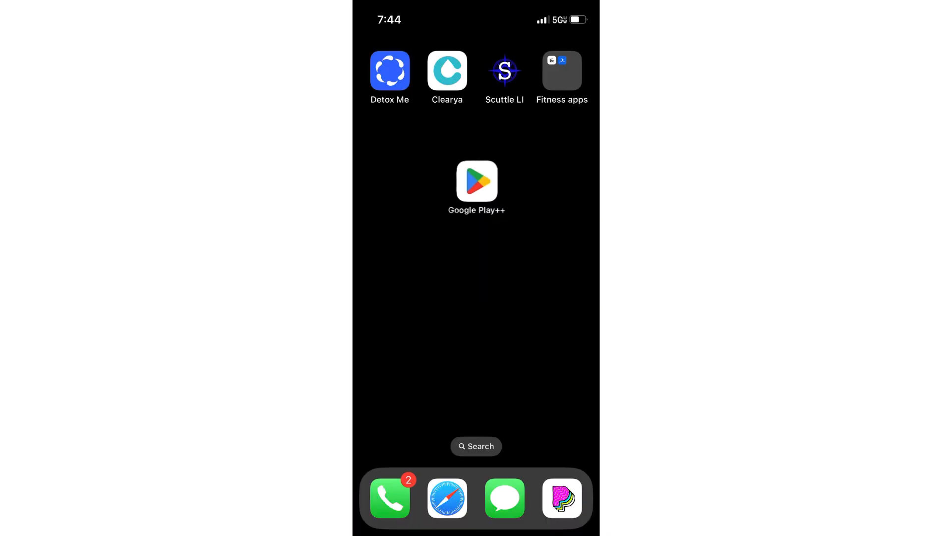
- Launch Google Play++ from its home screen icon to show the Apps tab
{"action": "left_click", "coordinate": [477, 181]}
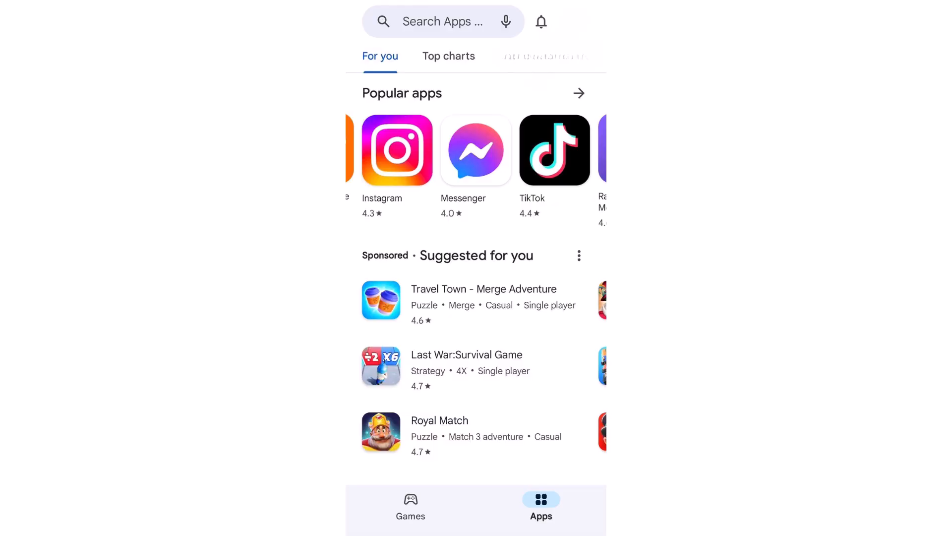